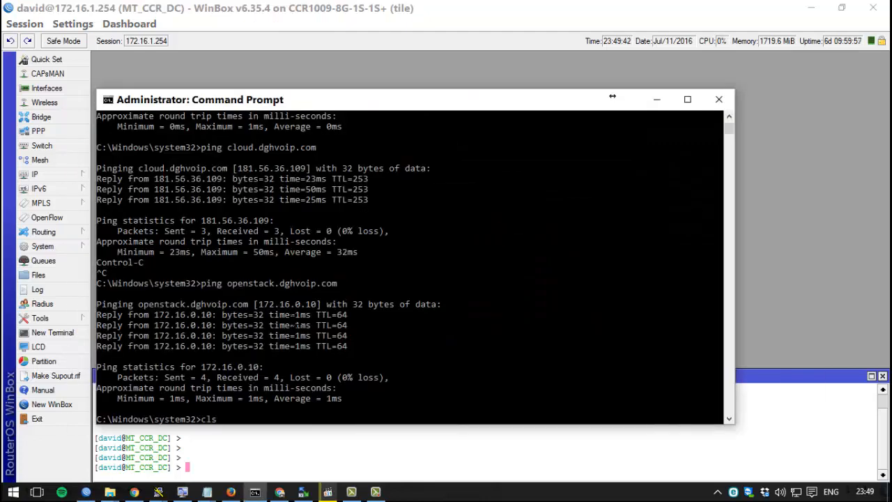
text(p)
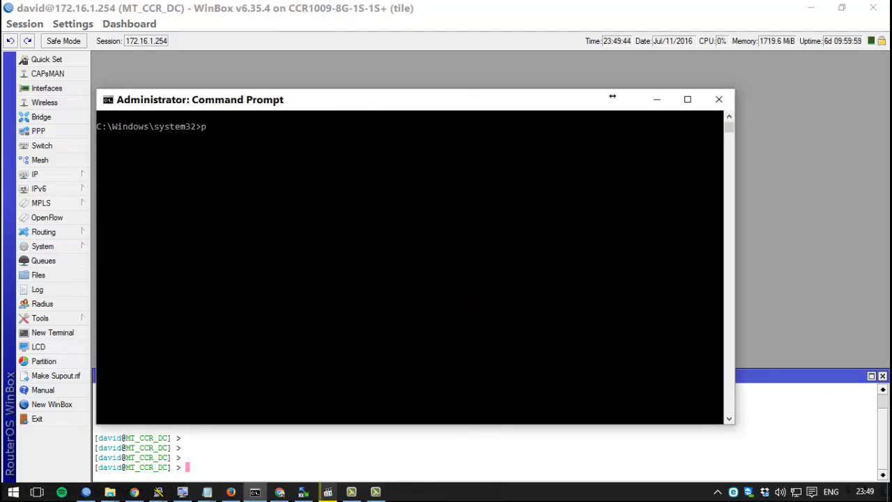
text(ing)
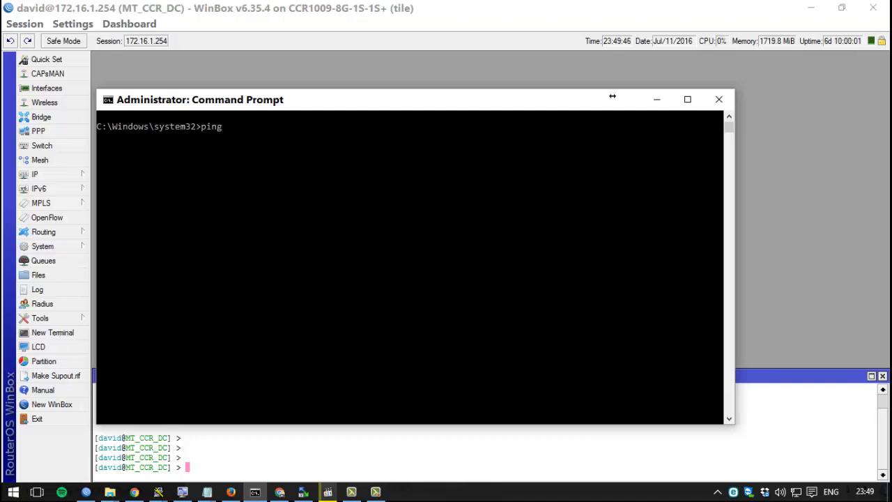
text(www.)
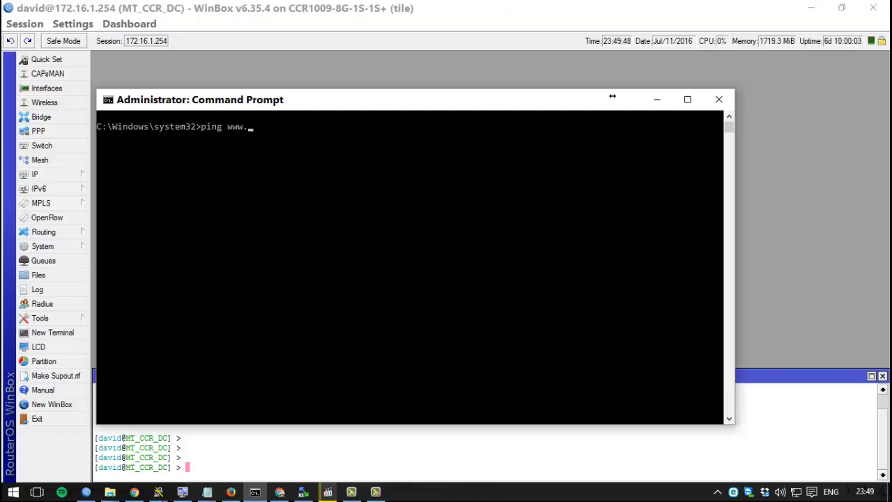
text(dg)
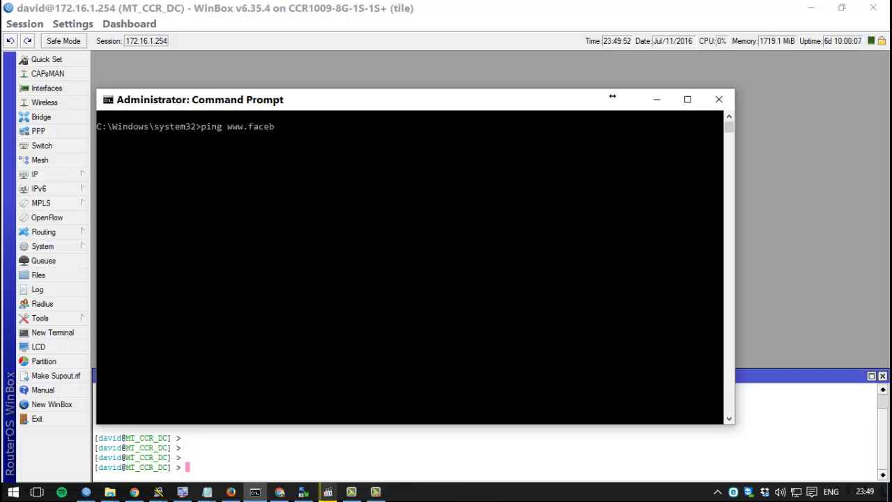
text(ook.com)
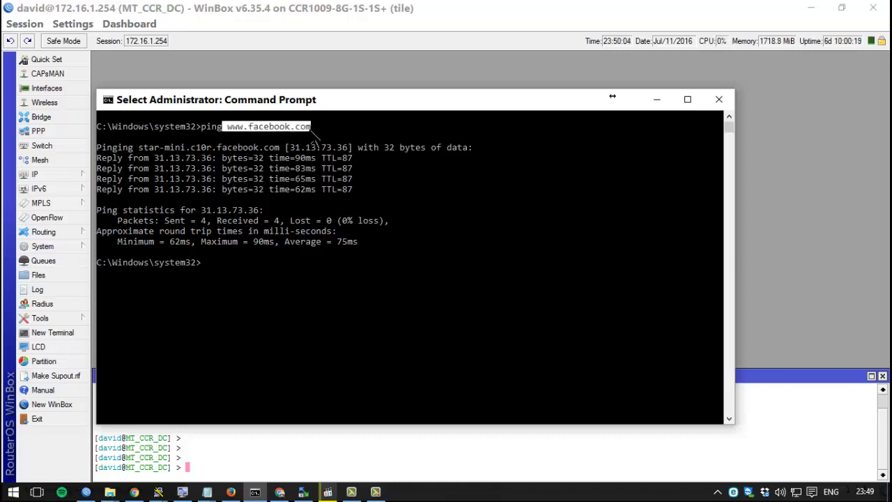
mouse_move(230, 194)
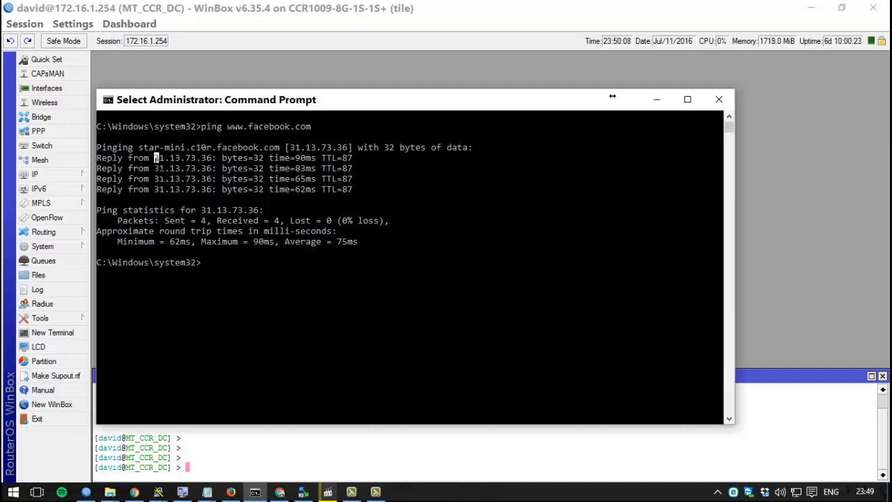
mouse_move(198, 169)
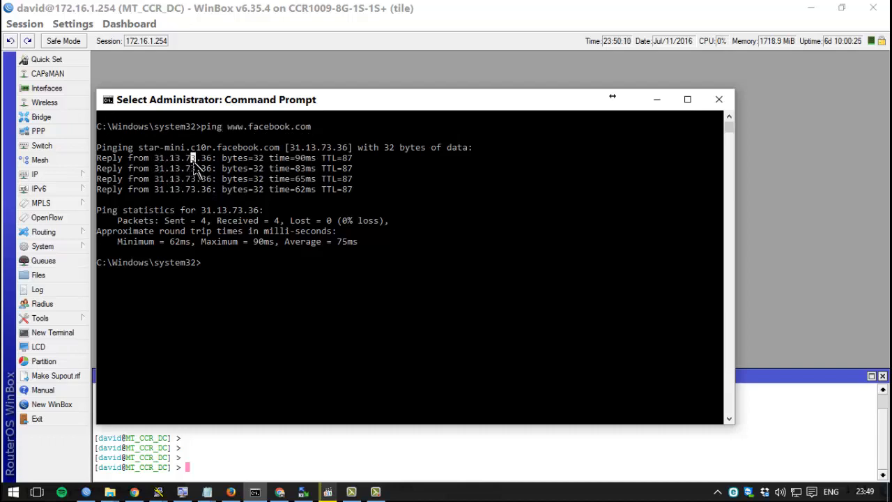
mouse_move(198, 295)
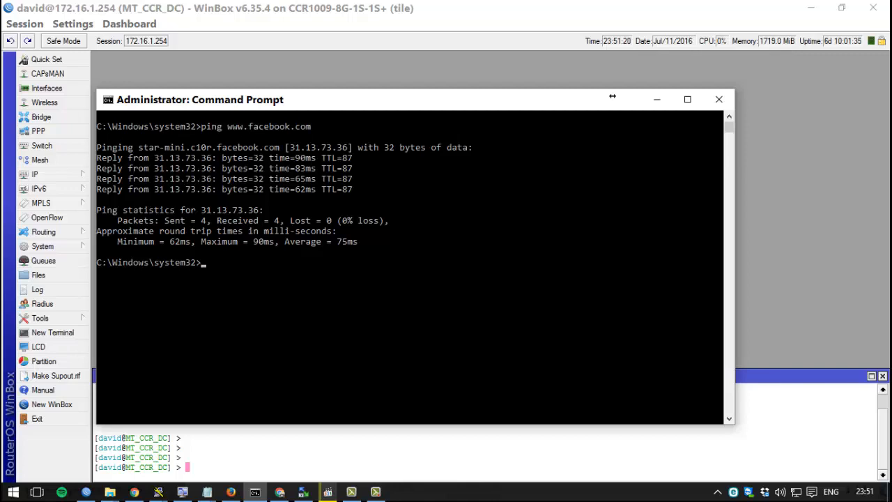
text(ping www.)
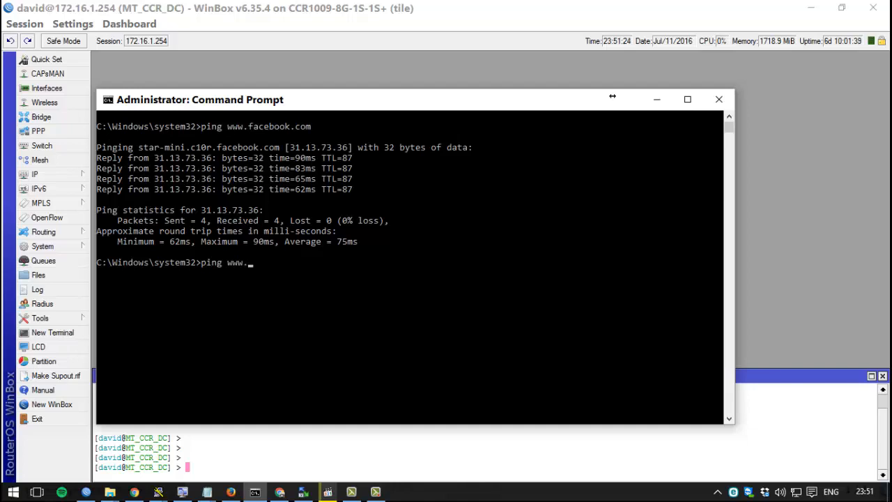
text(google.)
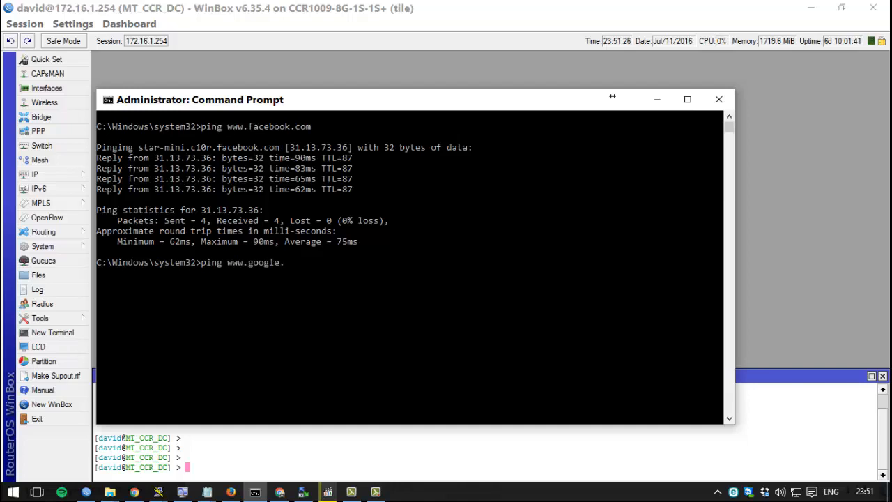
text(com)
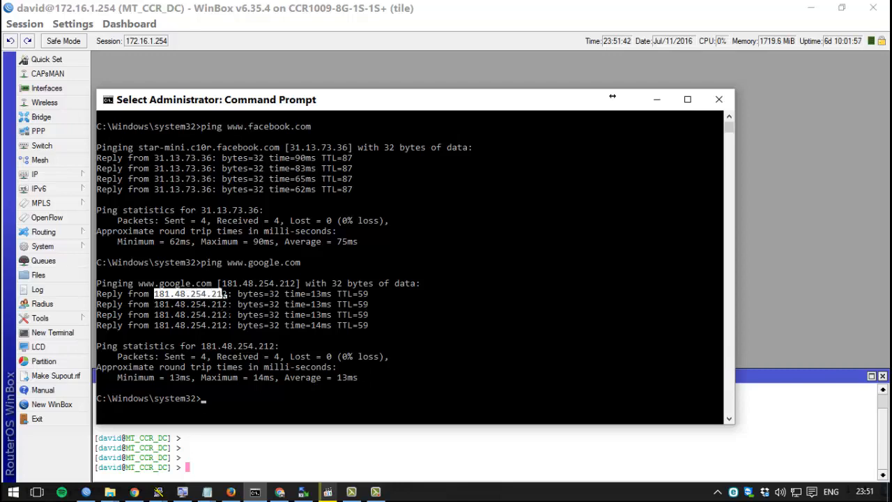
mouse_move(232, 296)
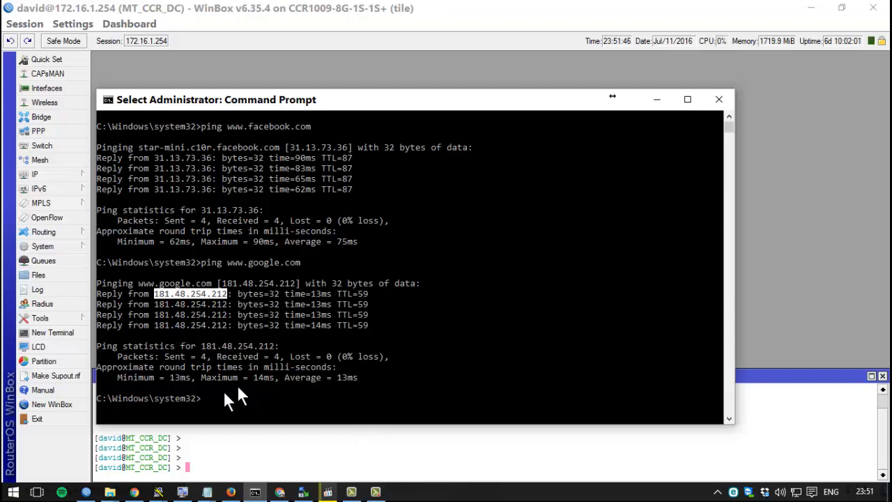
click(11, 493)
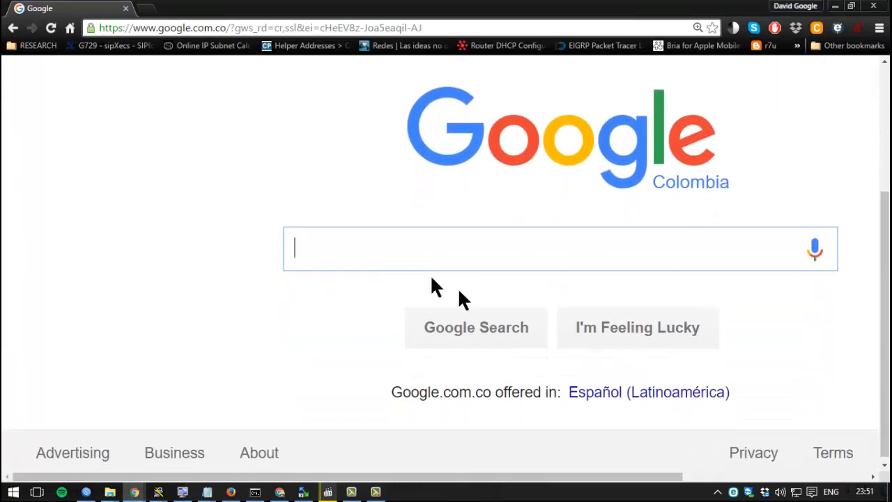
mouse_move(365, 272)
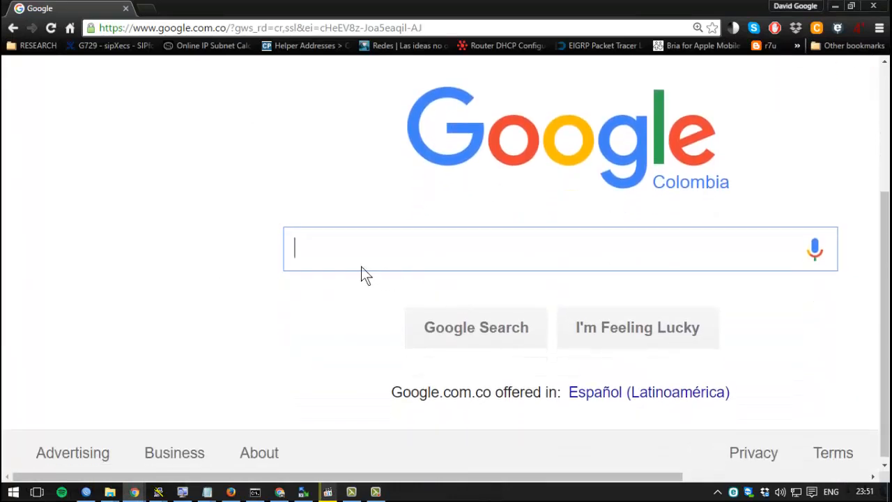
Search Google for 'rangers tickets'
text(rangers tickets)
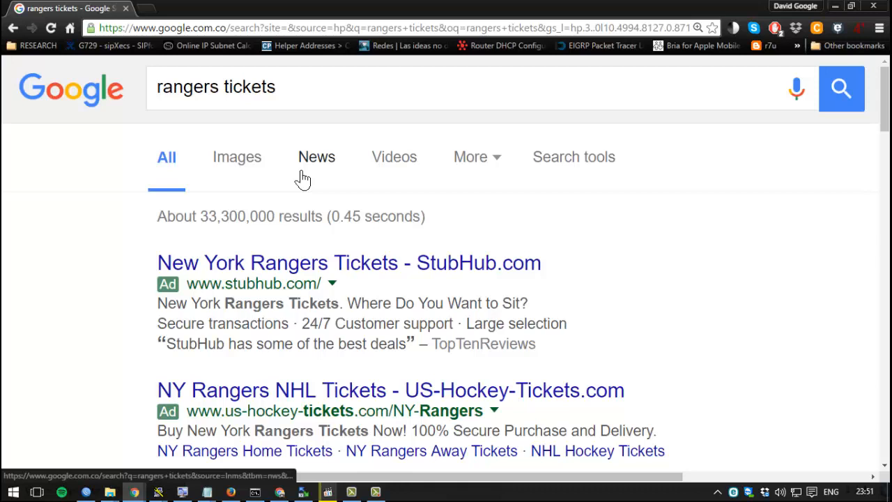
mouse_move(272, 201)
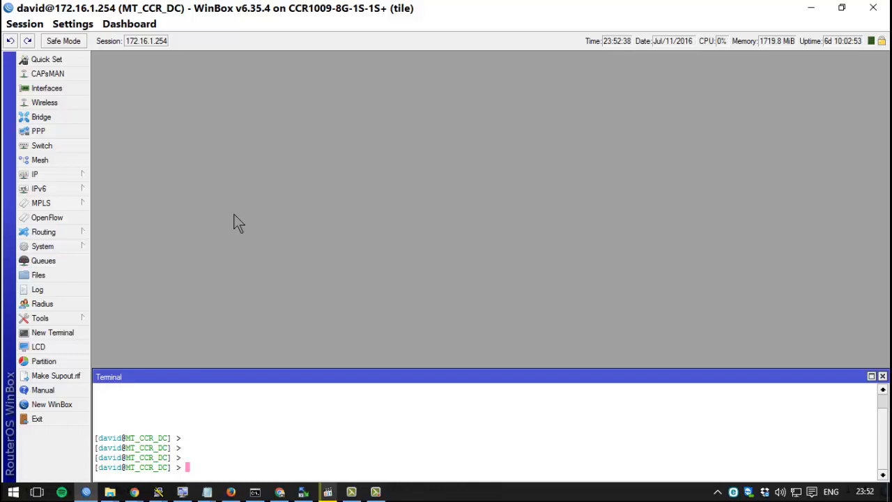
mouse_move(35, 174)
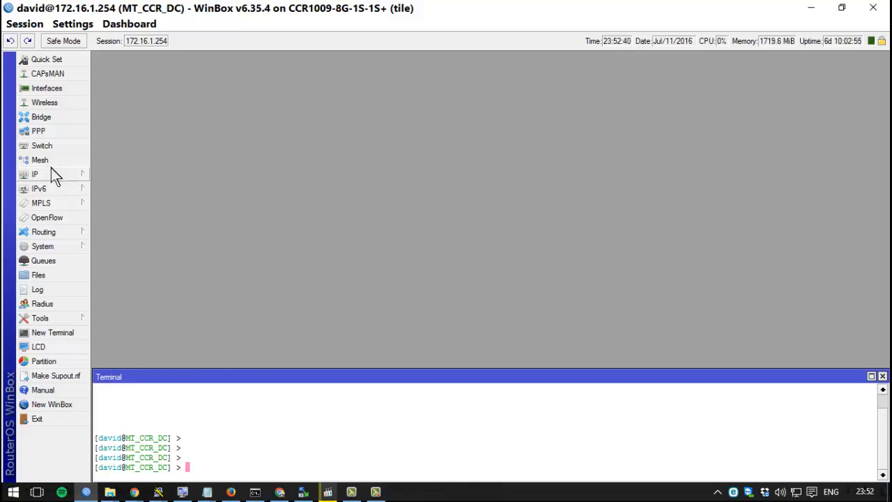
Show the IP > DNS settings and its Static list containing hs.lan at 192.168.169.1
click(35, 174)
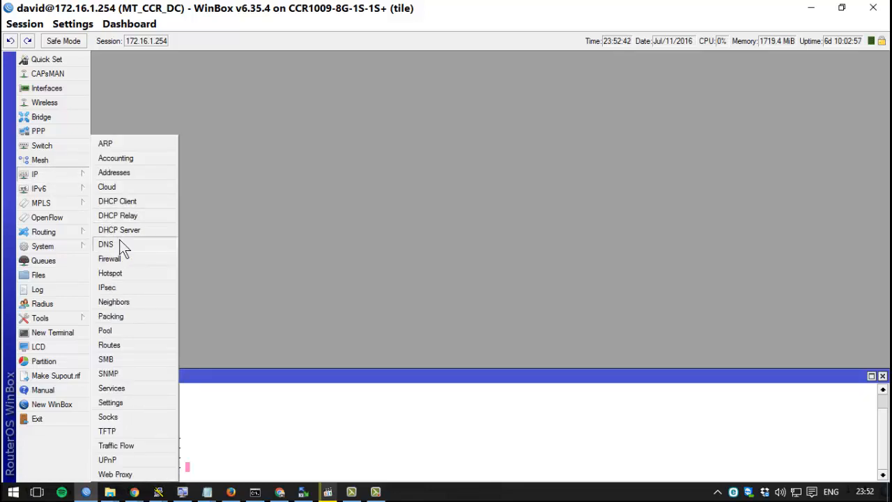
click(105, 244)
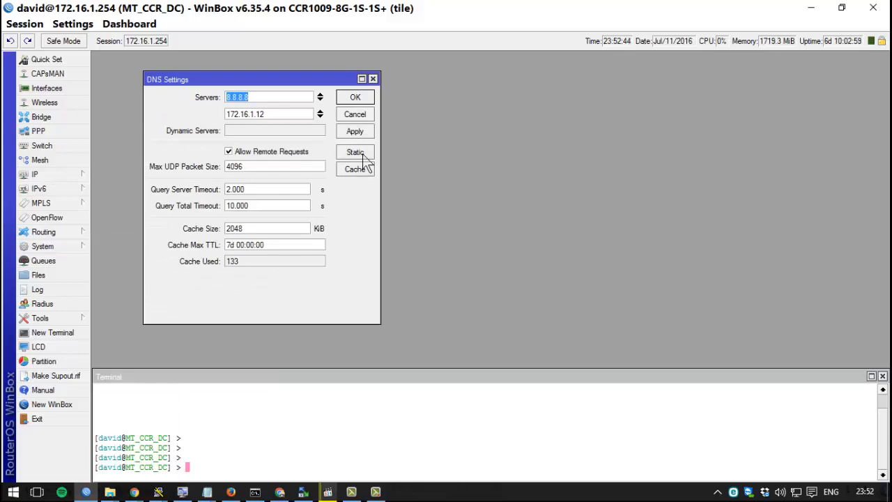
click(355, 152)
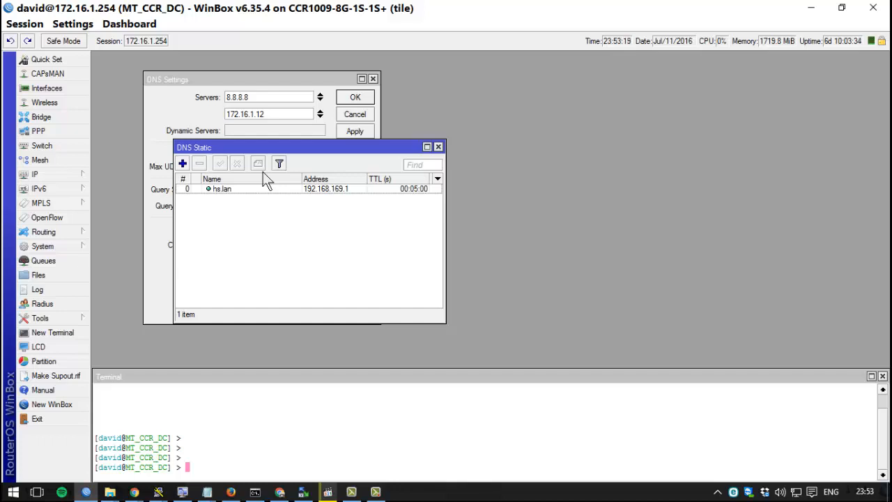
mouse_move(230, 180)
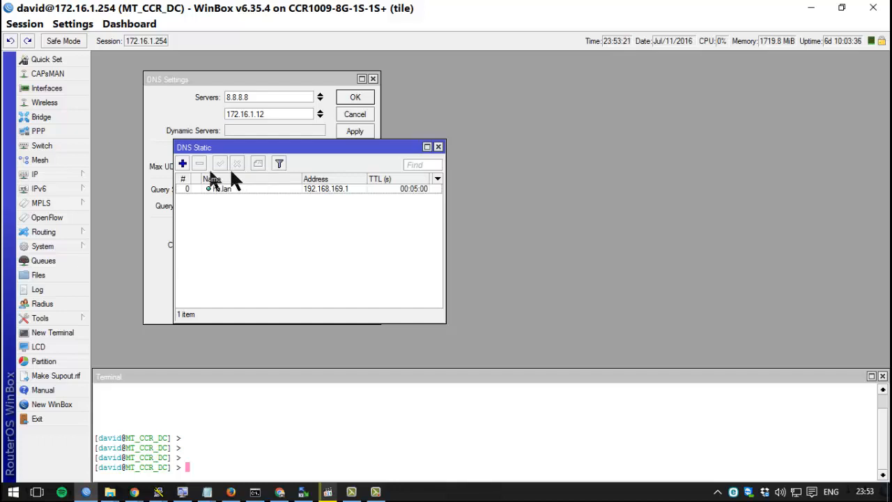
Add a new blank static DNS entry with the + button
click(182, 163)
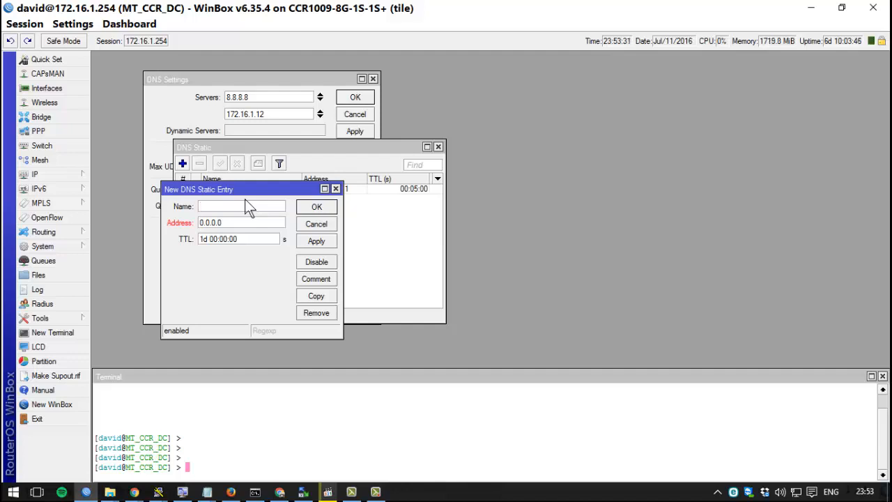
Fill the entry with name os.dghvoip.com and address 172.16.0.10
click(240, 207)
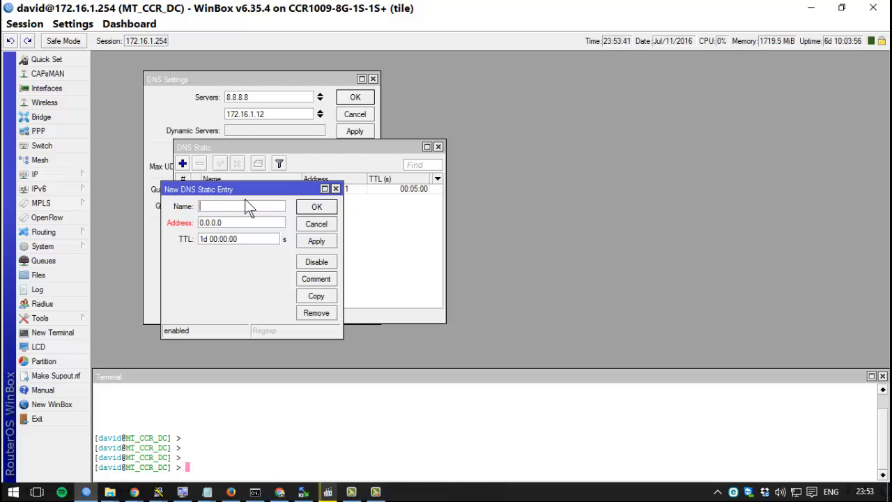
text(os.dghvoip.com)
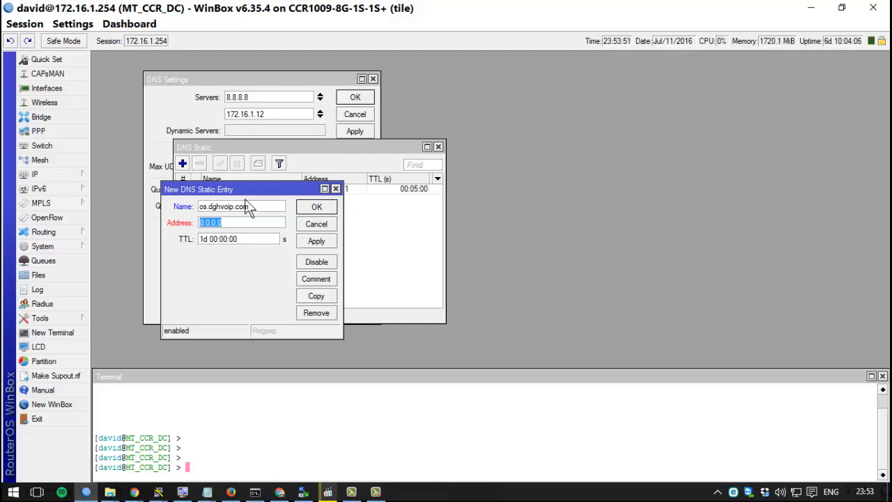
text(172.16)
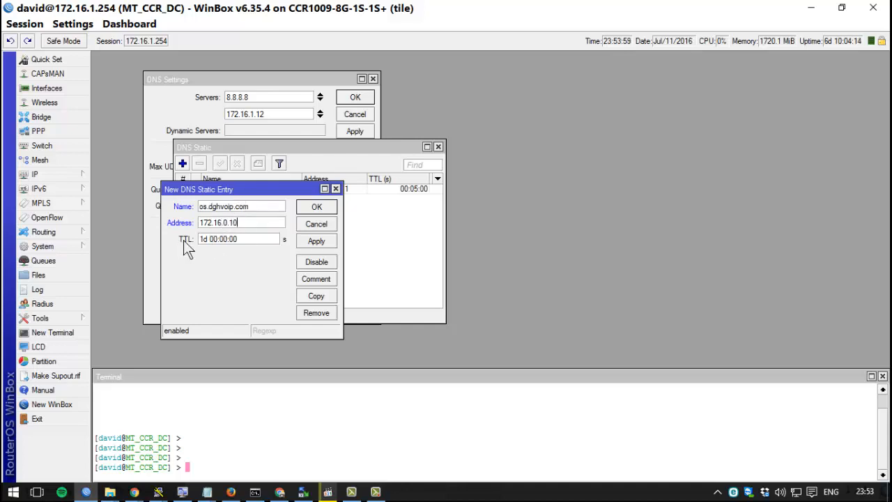
mouse_move(200, 256)
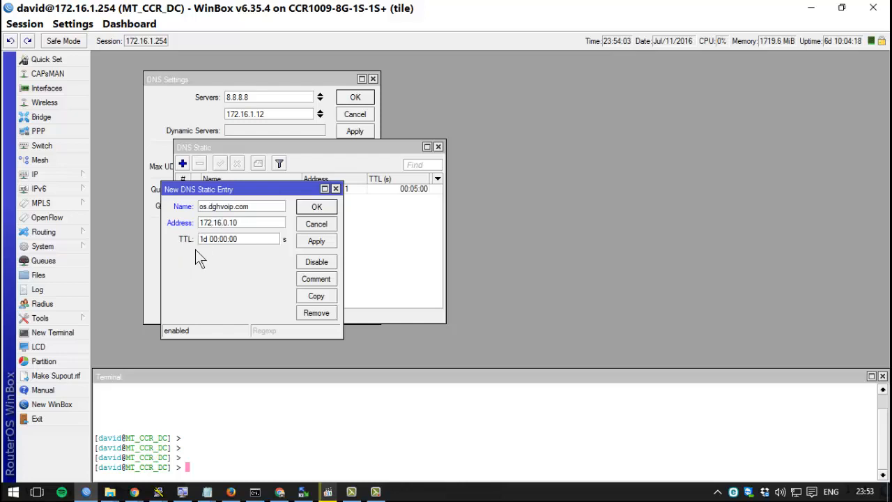
click(240, 223)
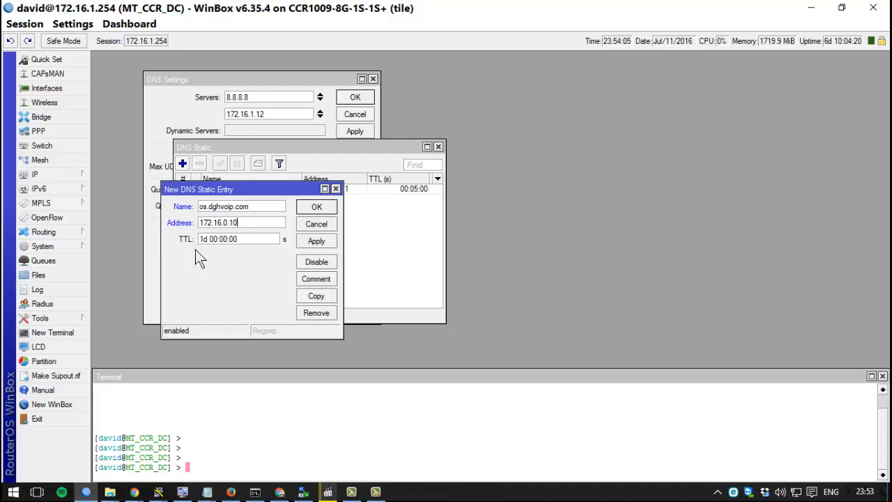
mouse_move(218, 261)
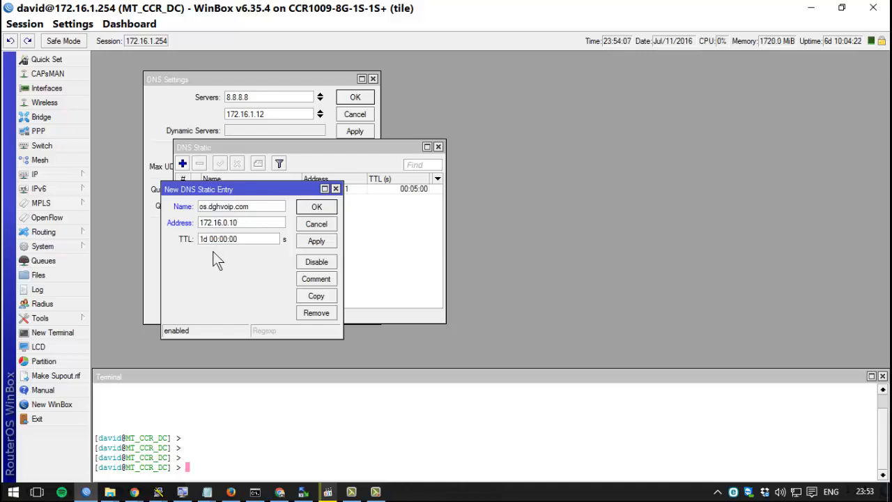
mouse_move(280, 262)
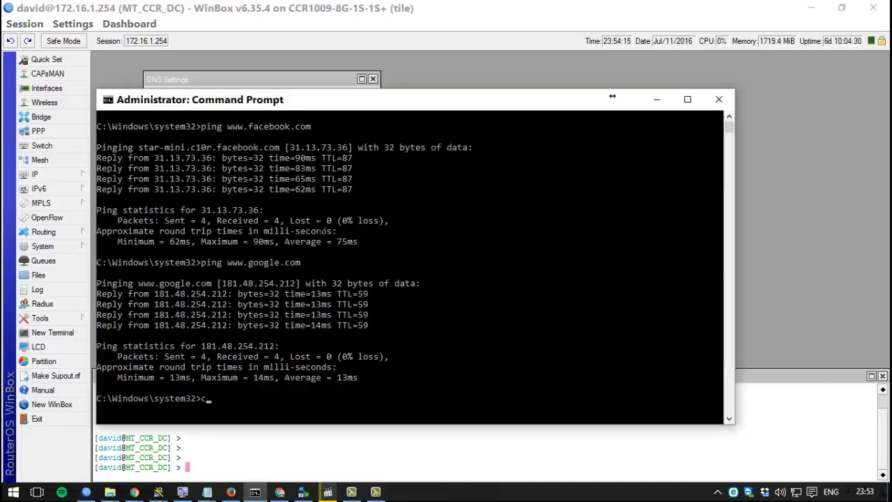
Flush the Windows DNS cache with ipconfig /flushdns, then ping os.dghvoip.com
key(enter)
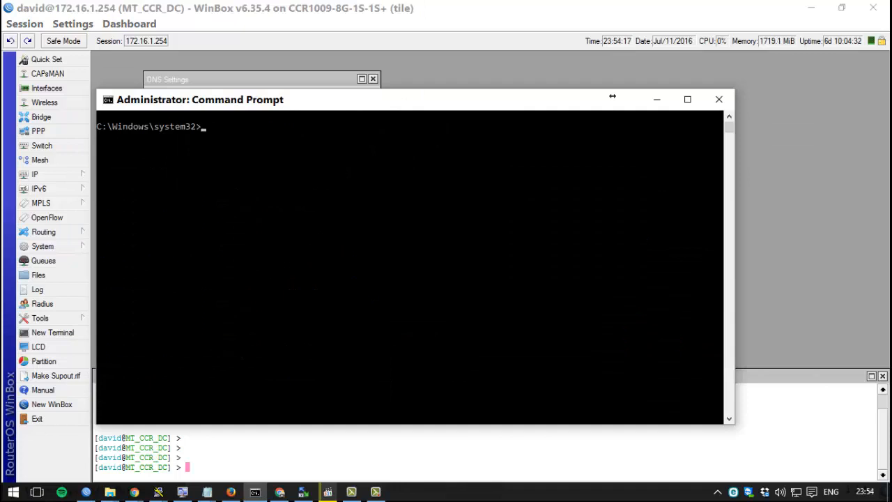
text(ipconfig /flushdns)
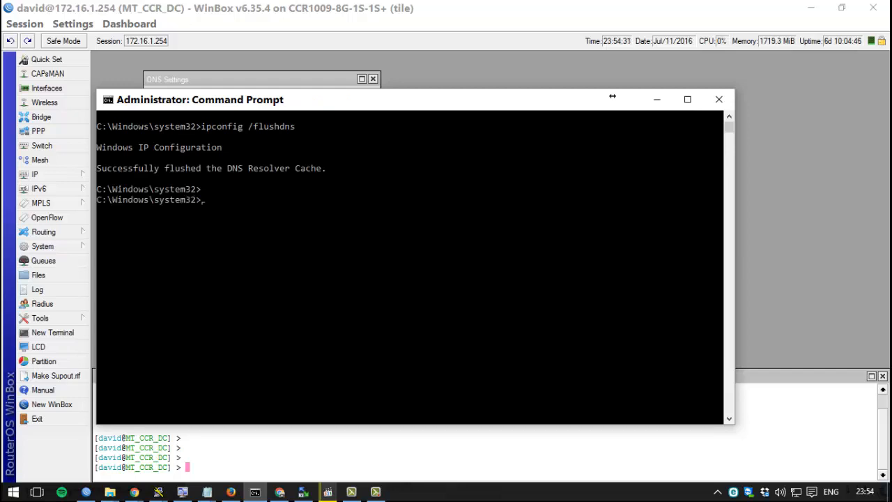
text(ping)
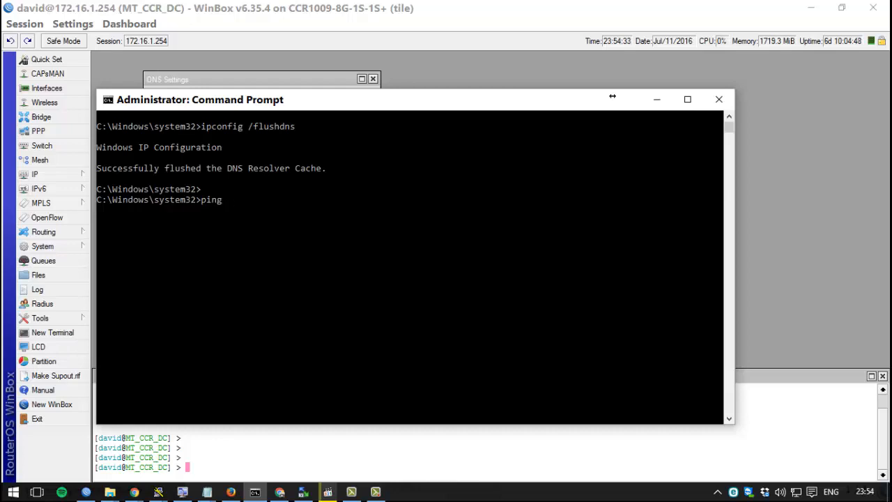
text(os.)
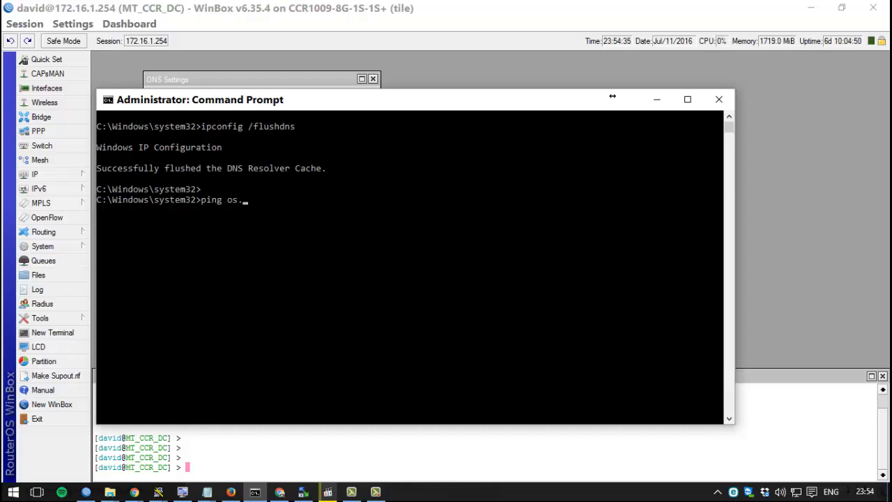
text(dgh)
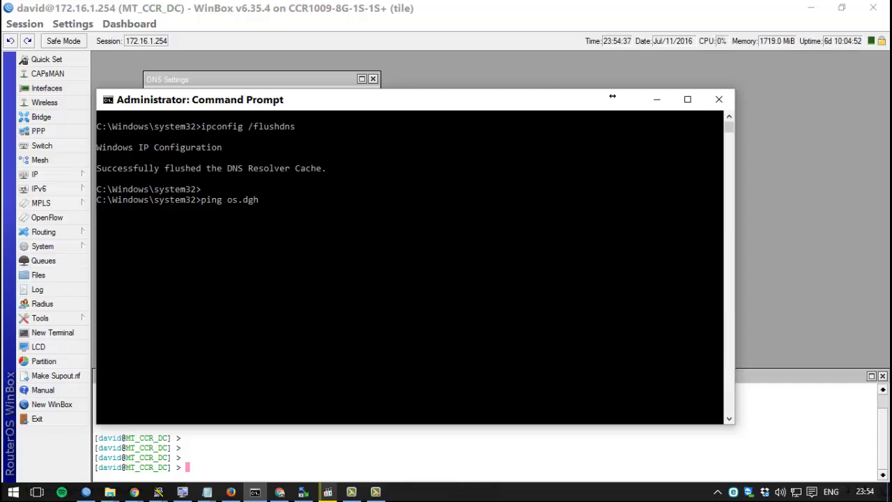
text(voip.com)
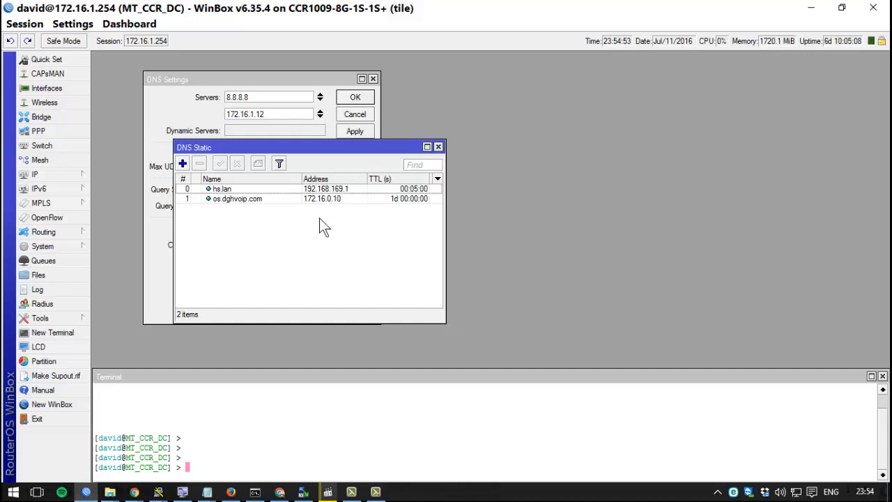
mouse_move(209, 275)
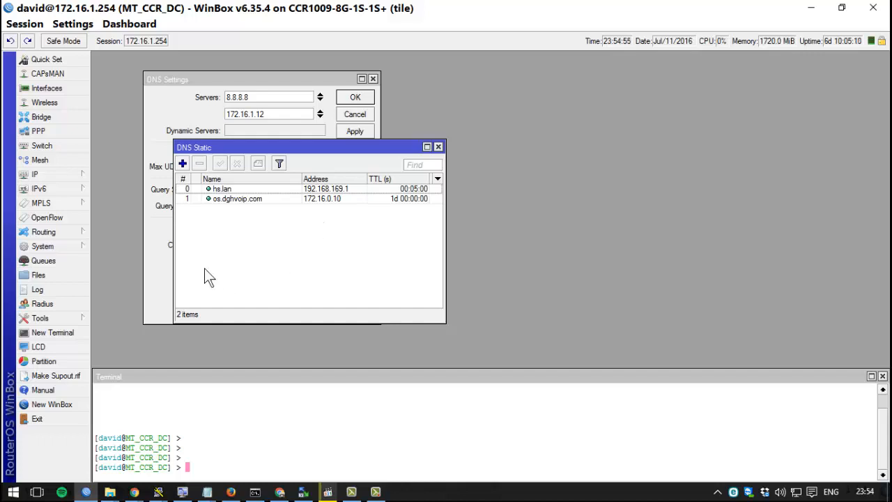
mouse_move(335, 459)
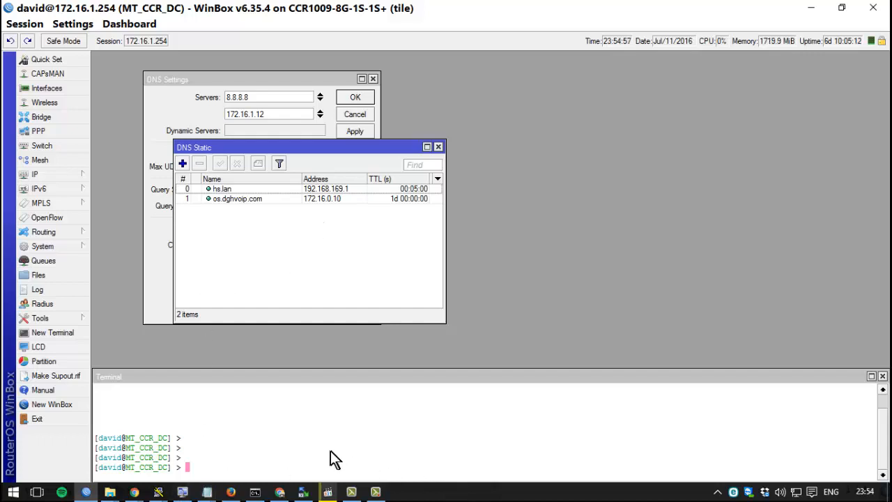
mouse_move(687, 464)
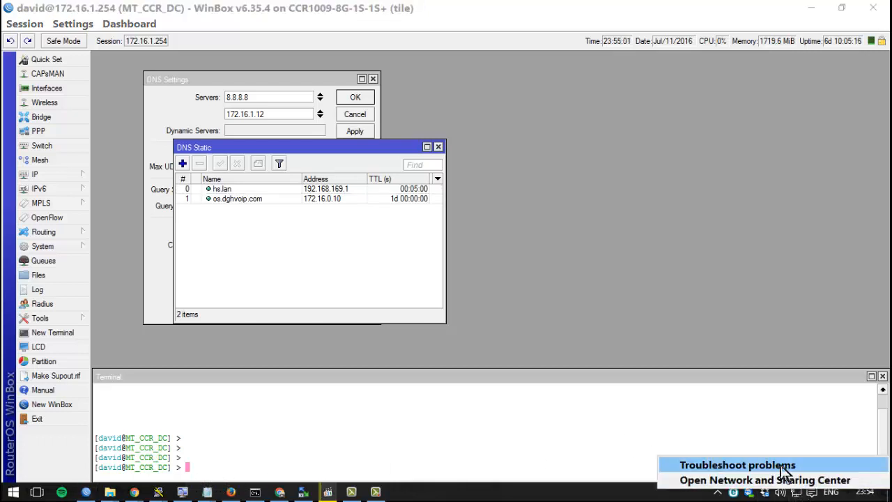
Reach Ethernet 2's properties via Network and Sharing Center and select its IPv4 item
click(765, 480)
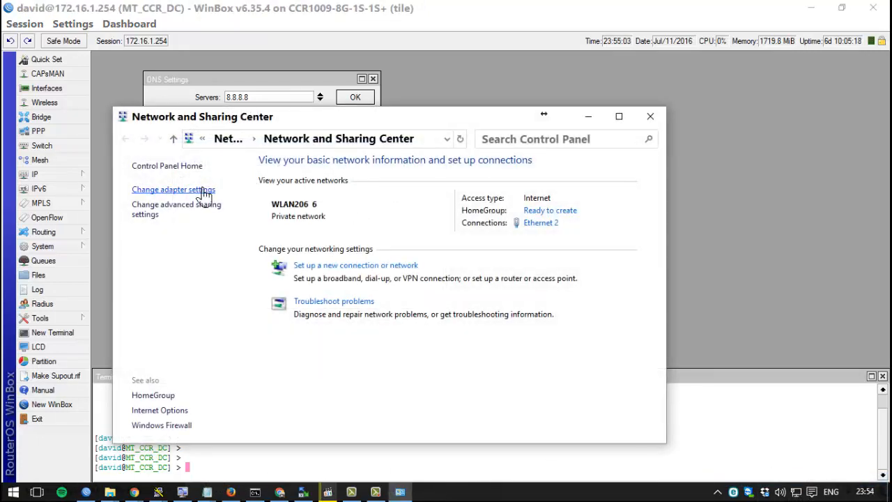
click(173, 189)
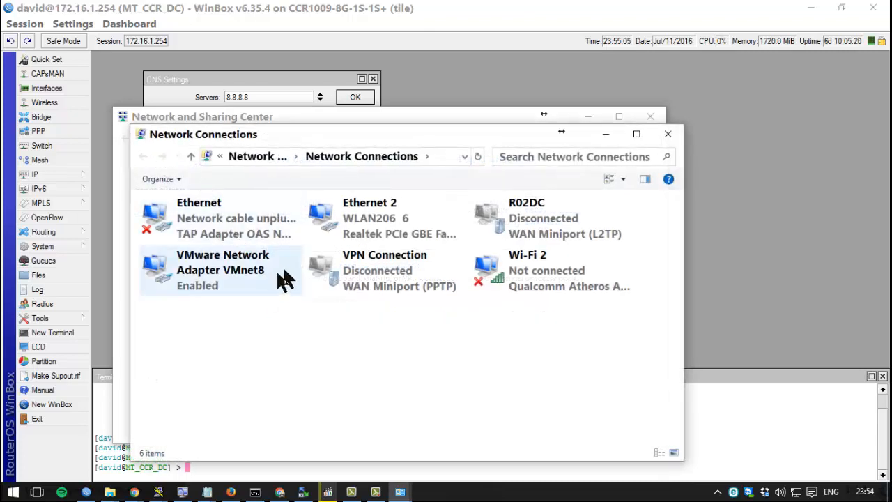
right_click(387, 217)
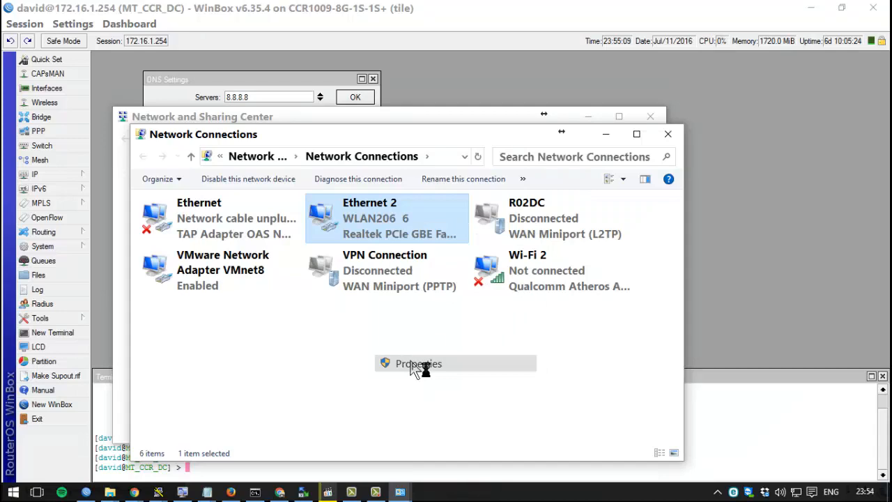
click(418, 363)
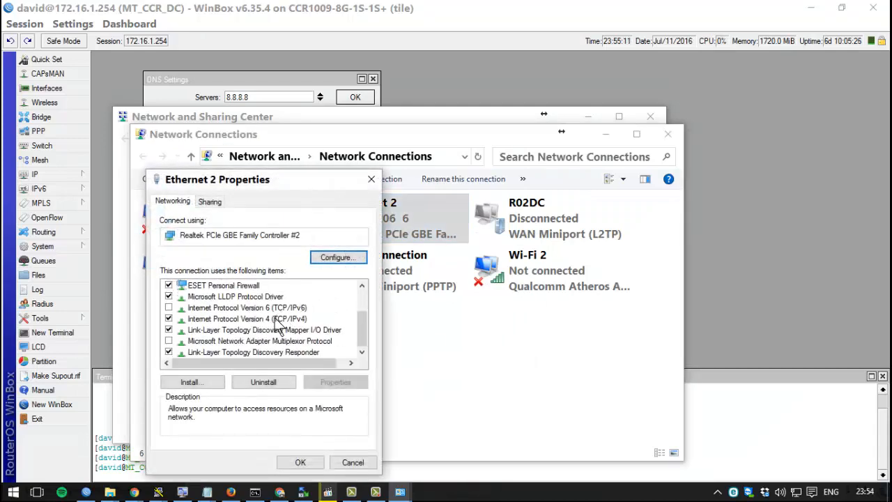
click(248, 318)
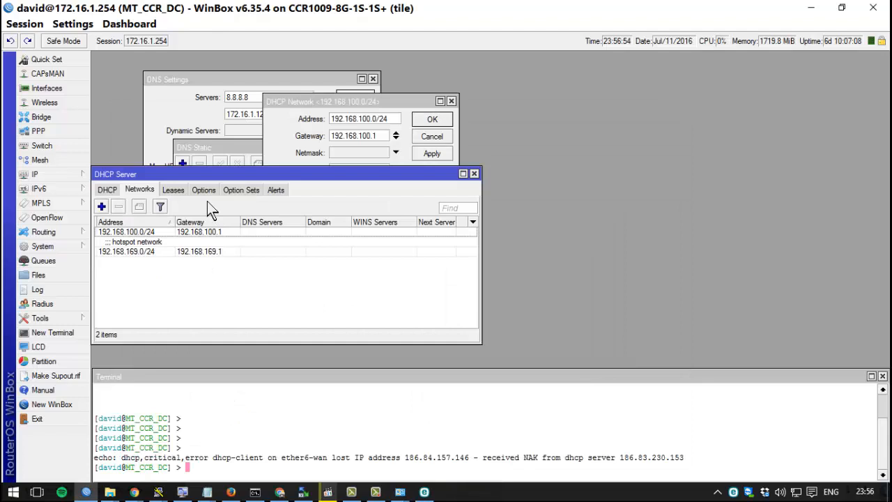
Start a second static DNS entry named david.mikrotik.com and switch back to Command Prompt
click(194, 147)
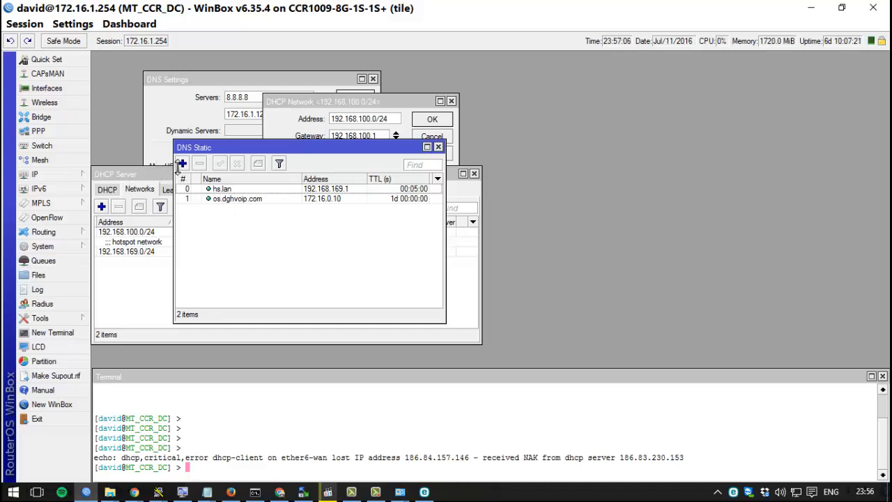
click(182, 162)
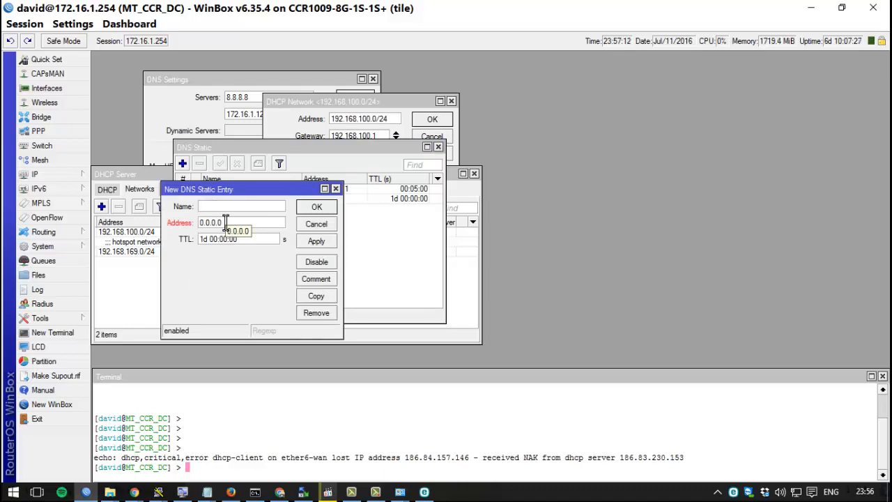
text(david.mikrotik.co)
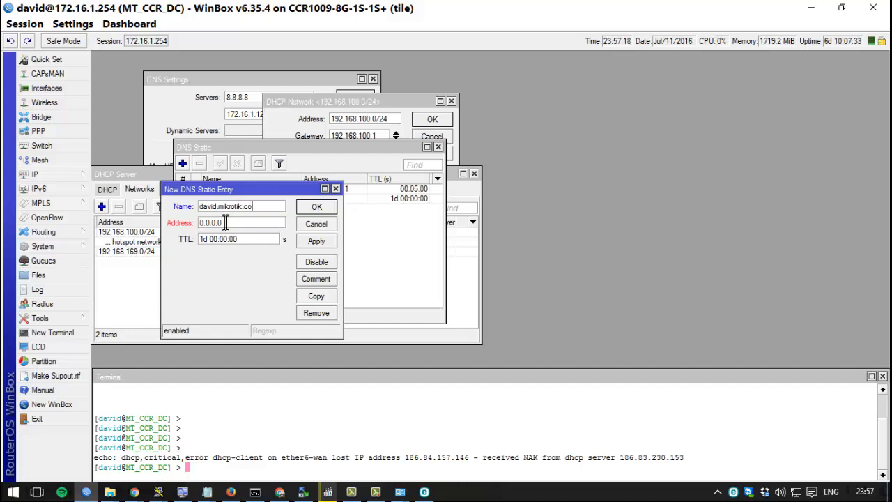
key(alt+tab)
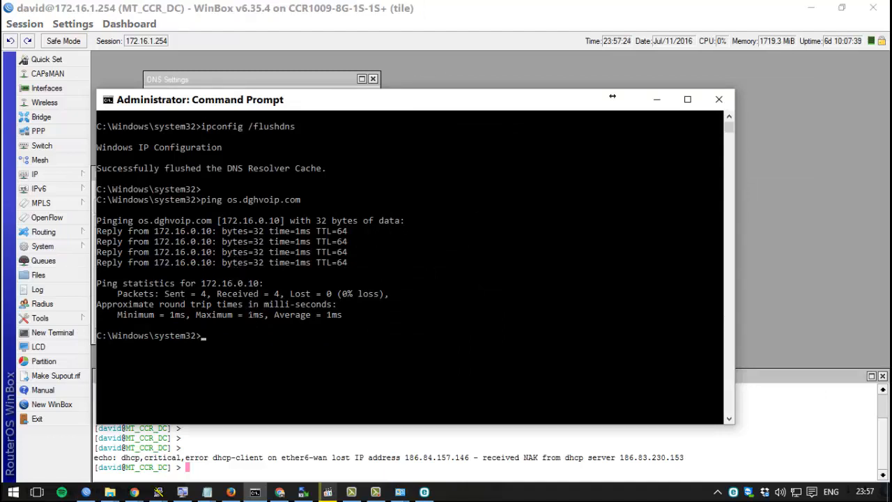
text(ping w)
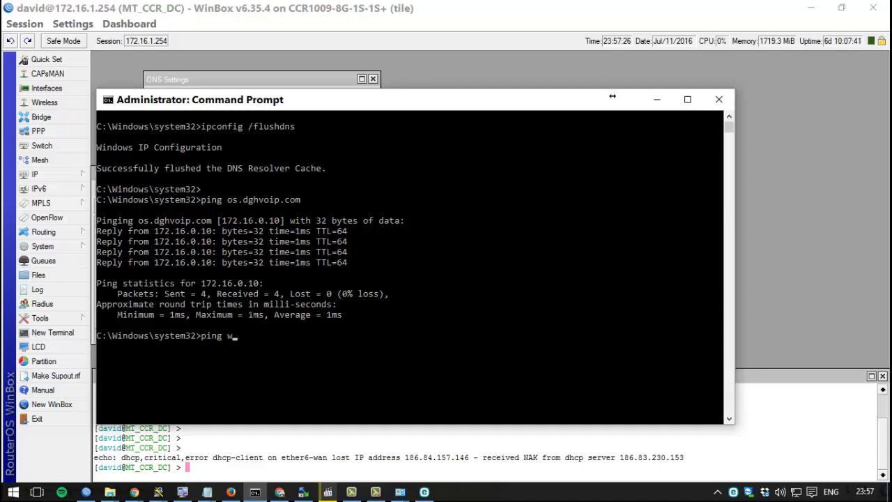
text(ww.mikr)
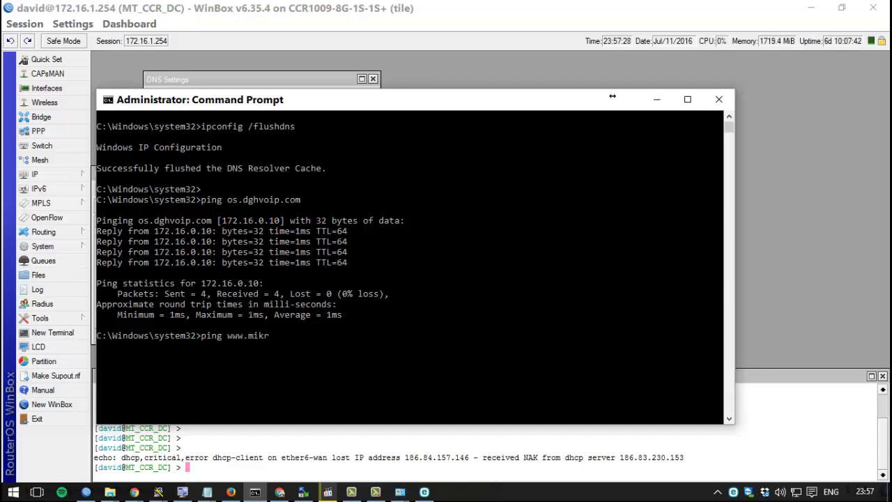
key(enter)
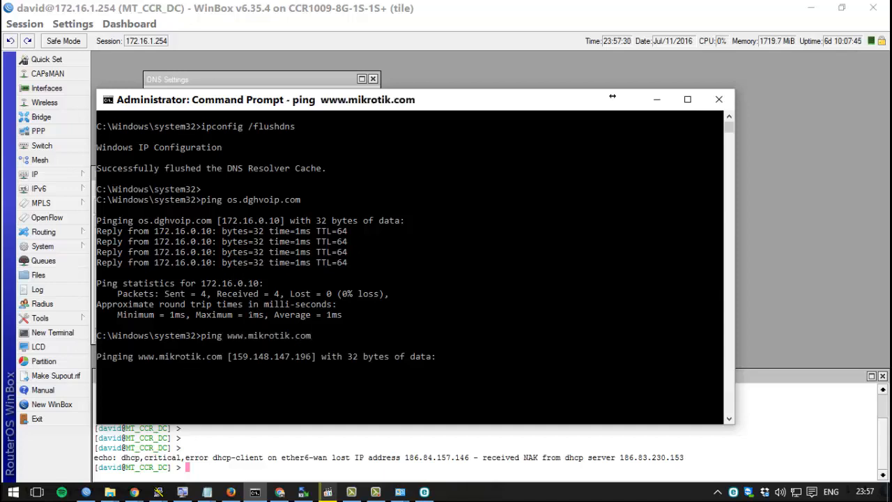
key(ctrl+c)
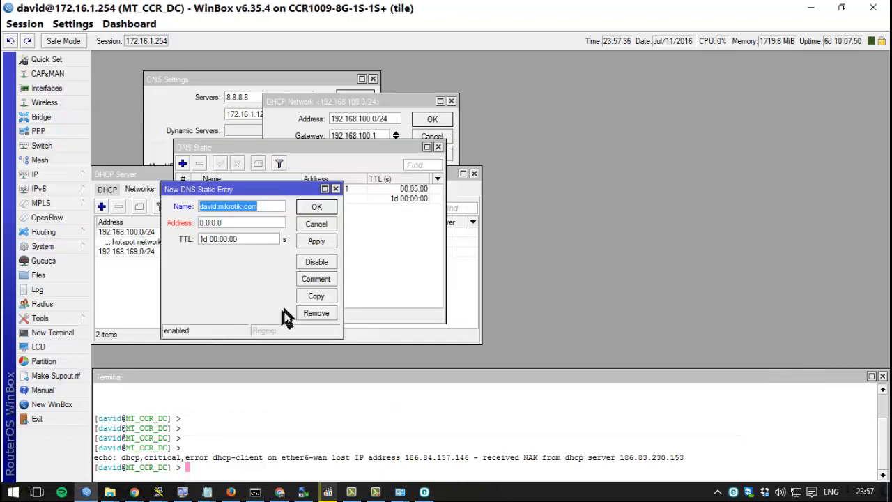
Set the entry's address to 159.148.147.196 and save the static DNS entry
text(159.148.147.196)
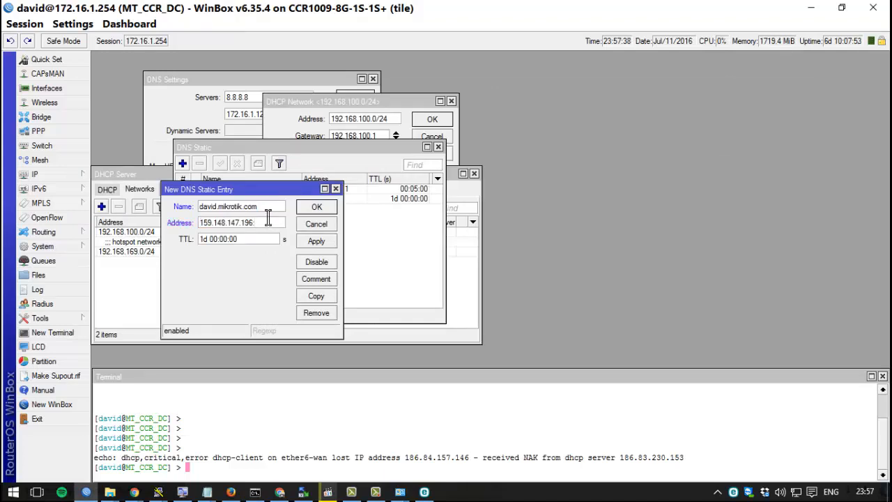
key(BackSpace)
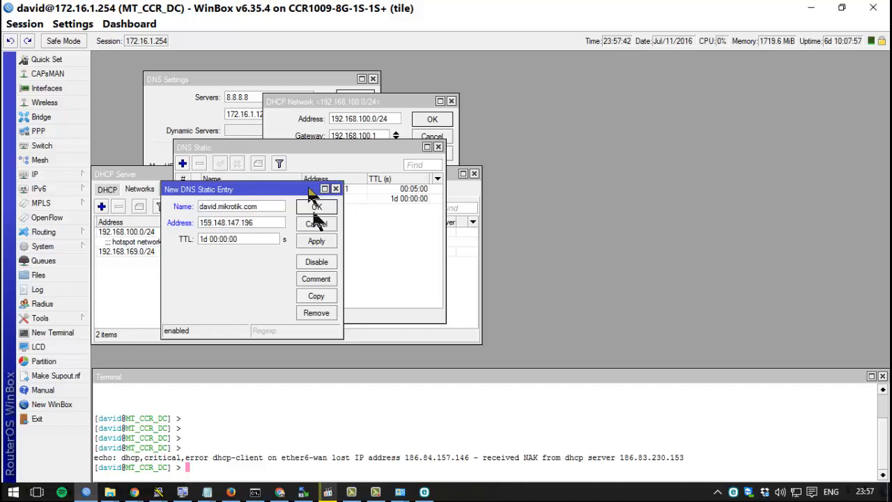
key(alt+tab)
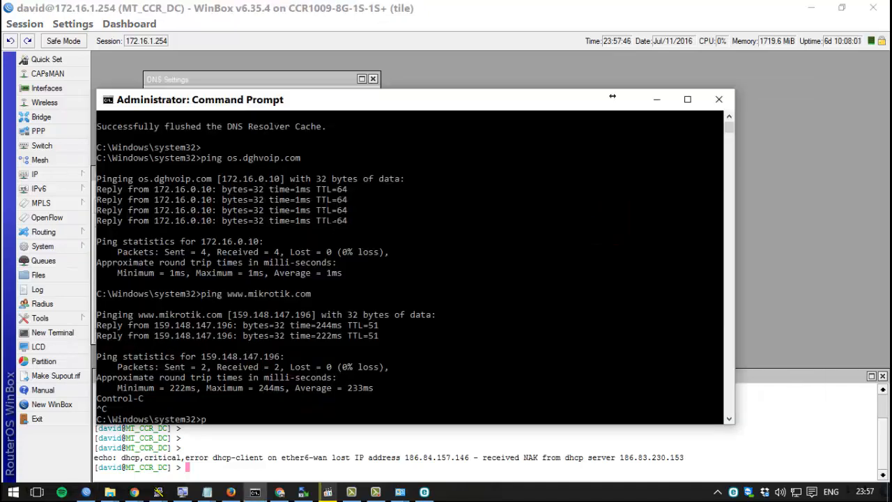
Run ping david.mikrotik.com in Command Prompt to test the new DNS entry
text(ing)
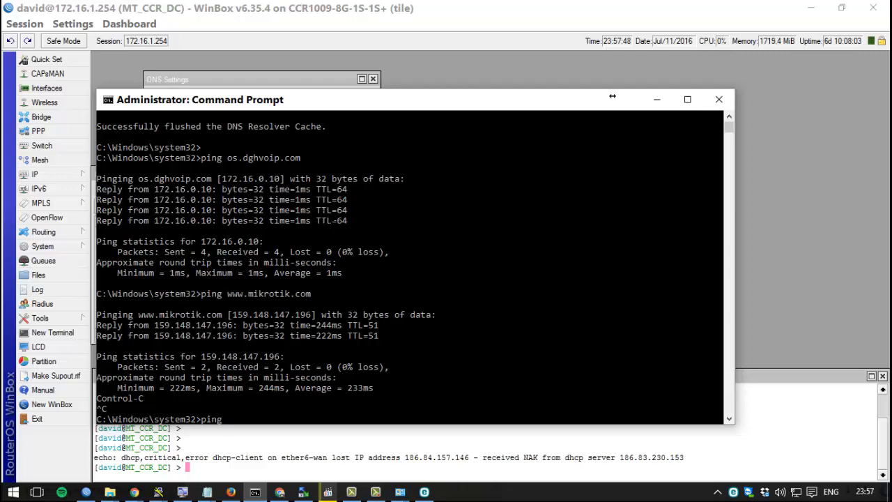
text(david.)
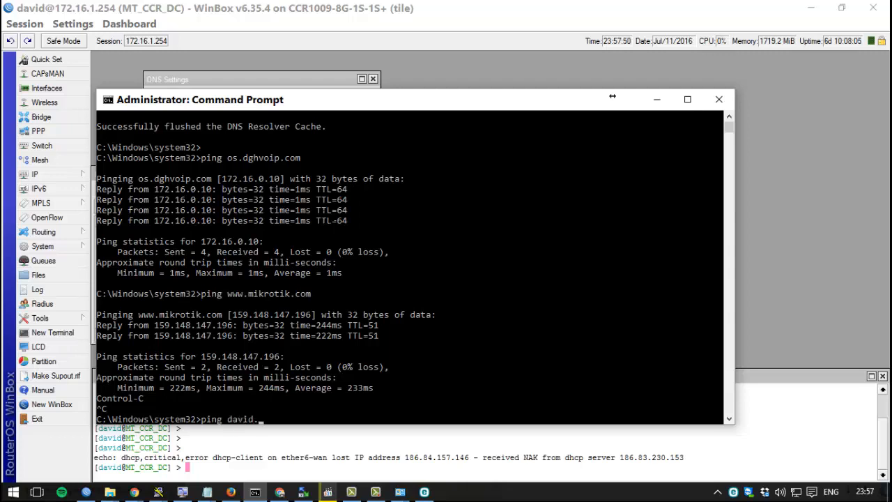
text(mikrotik.,)
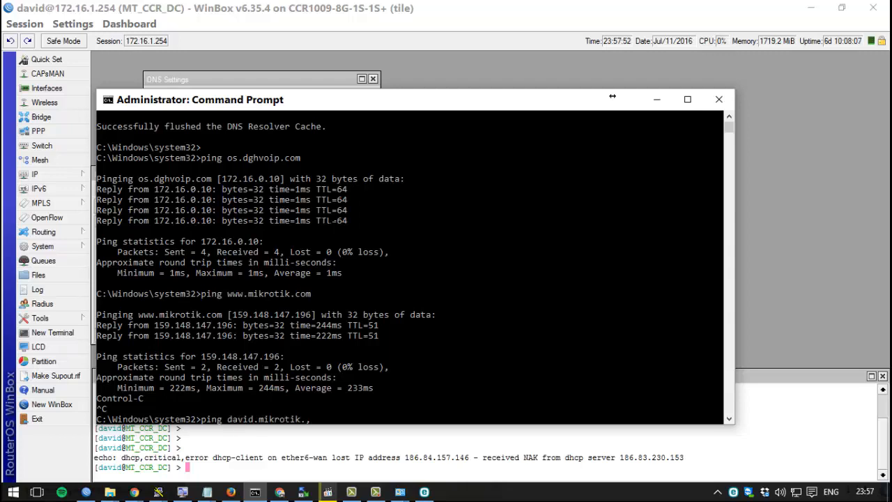
text(com)
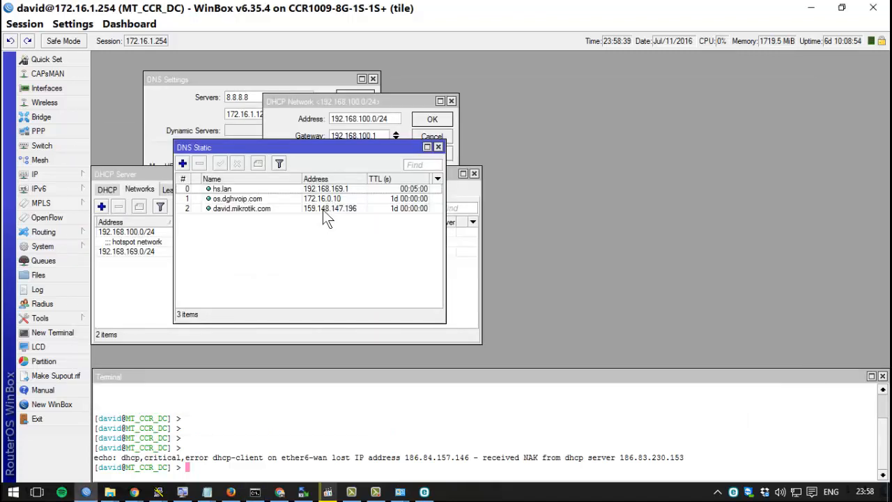
Highlight the david.mikrotik.com row at 159.148.147.196 in the DNS Static list
click(241, 208)
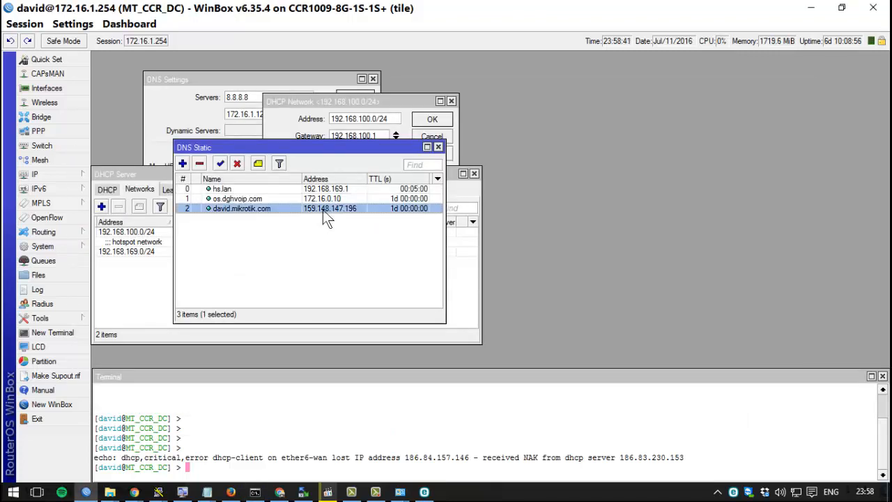